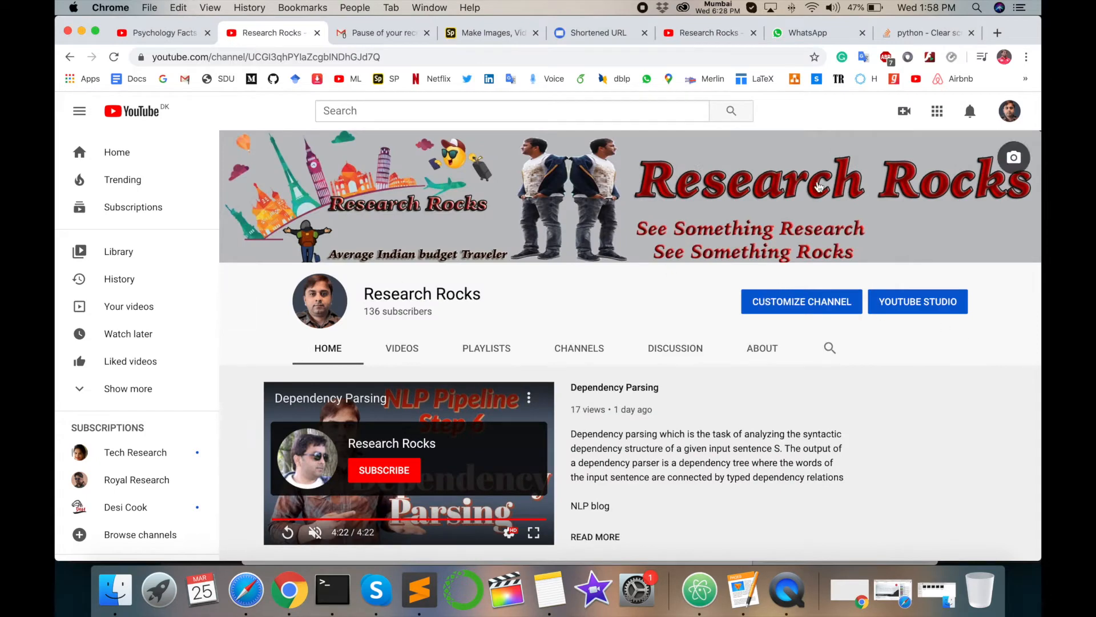
mouse_move(528, 283)
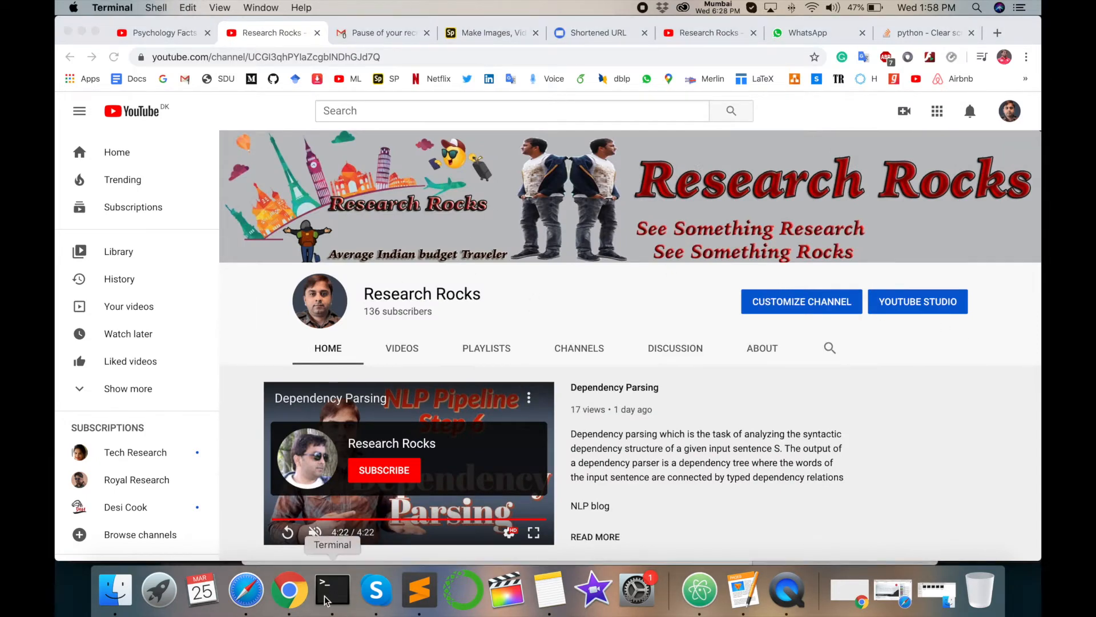
Launch an interactive Python 3.7.4 Anaconda session from a new Terminal window.
left_click(335, 594)
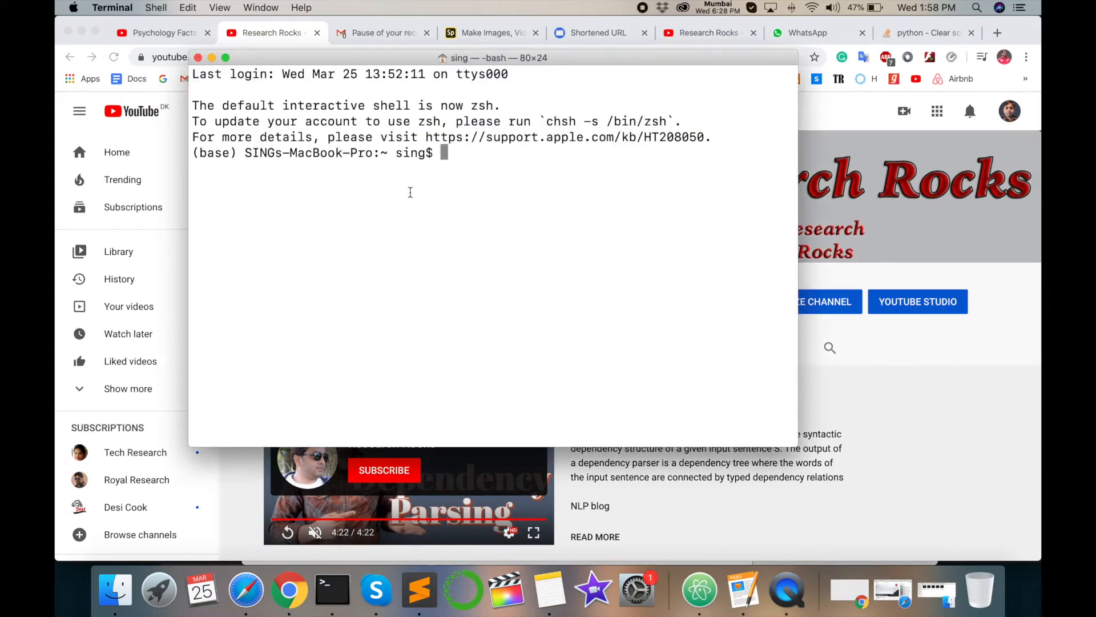
type("python")
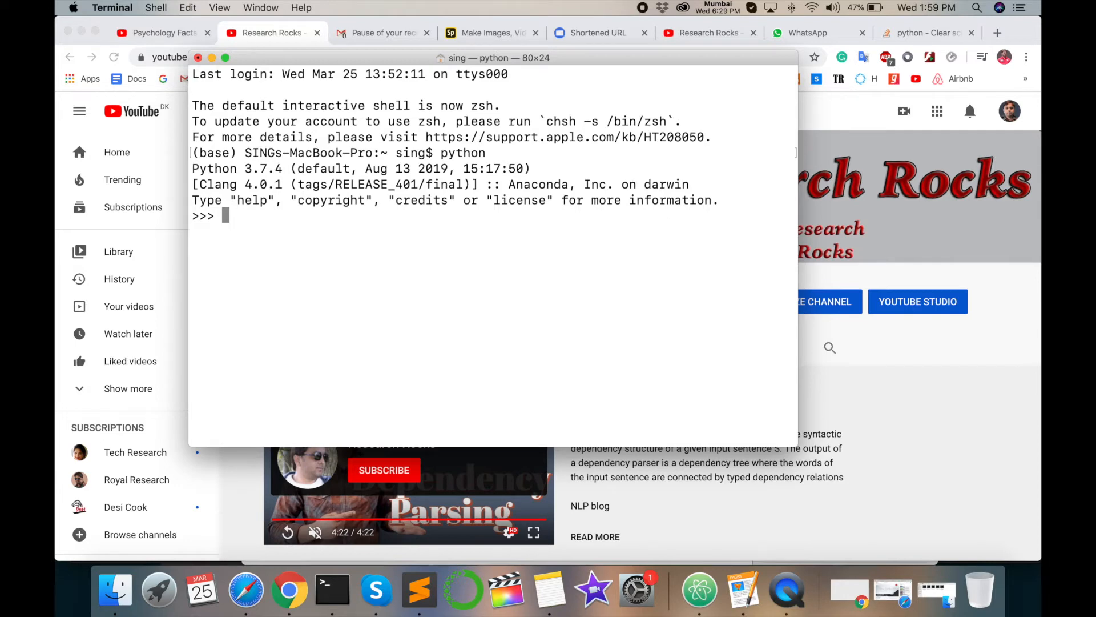
Run clear() at the Python prompt, which fails with a NameError.
type("cl")
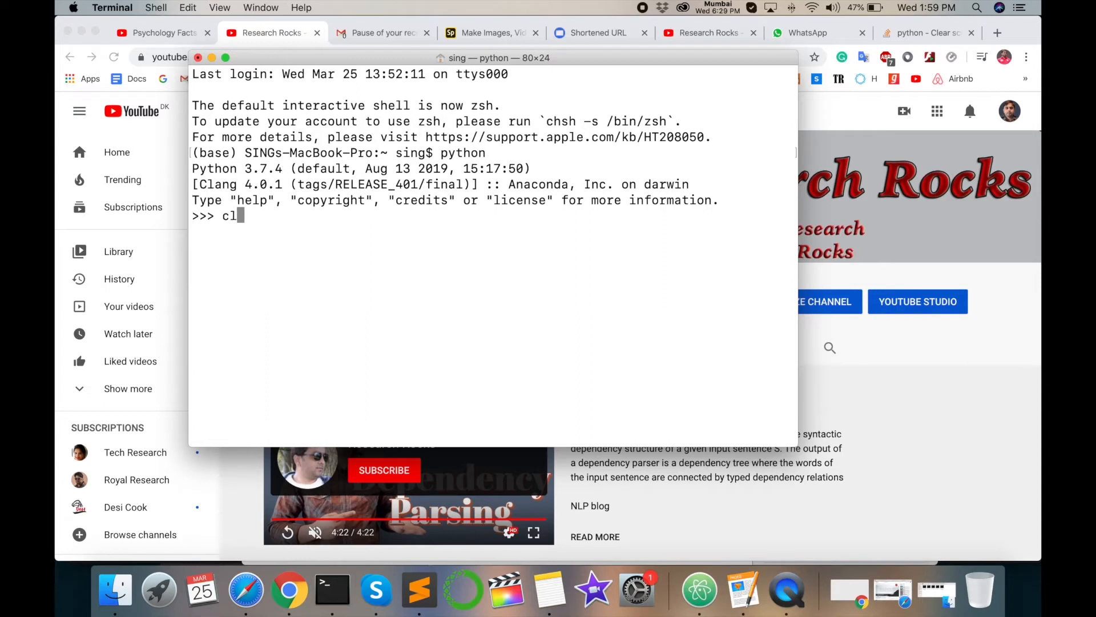
type("ear")
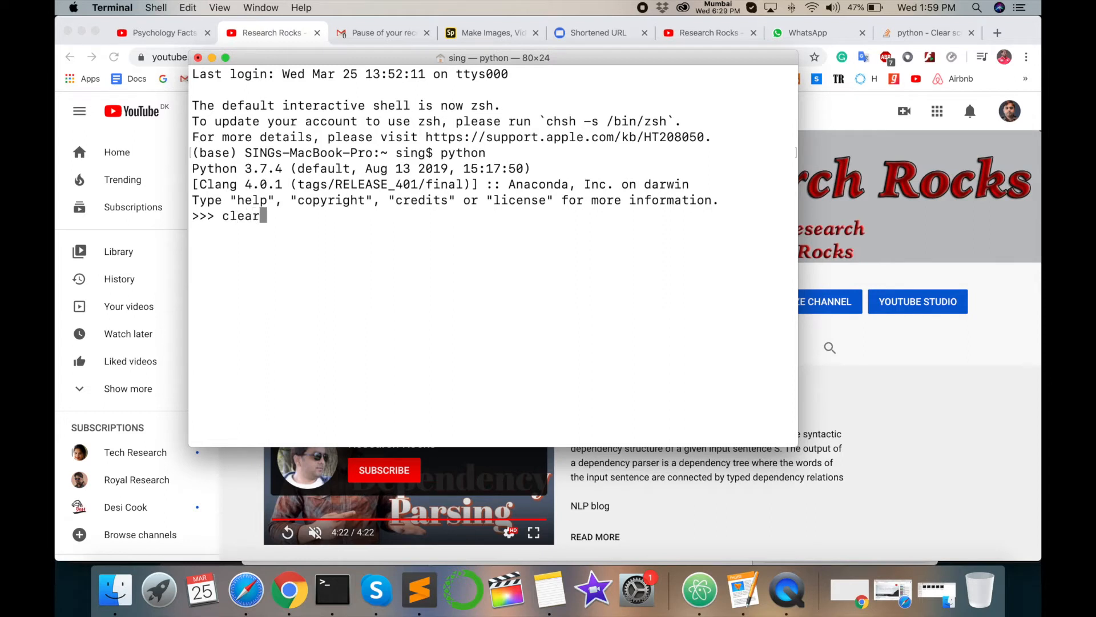
key("Enter")
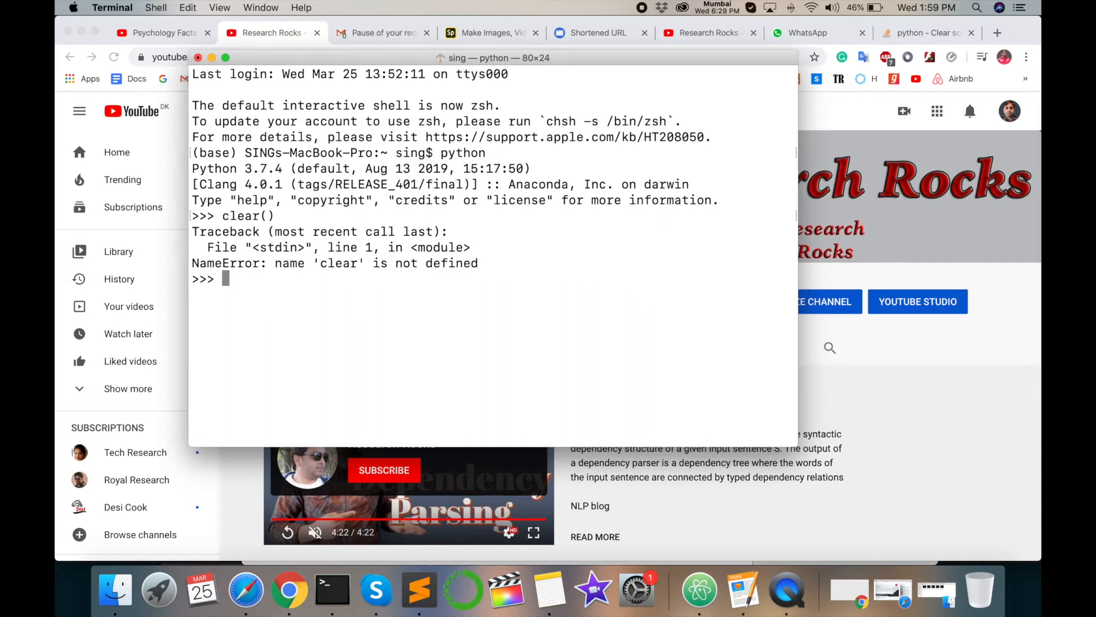
Import the os module after correcting a mistyped import statement.
type("im")
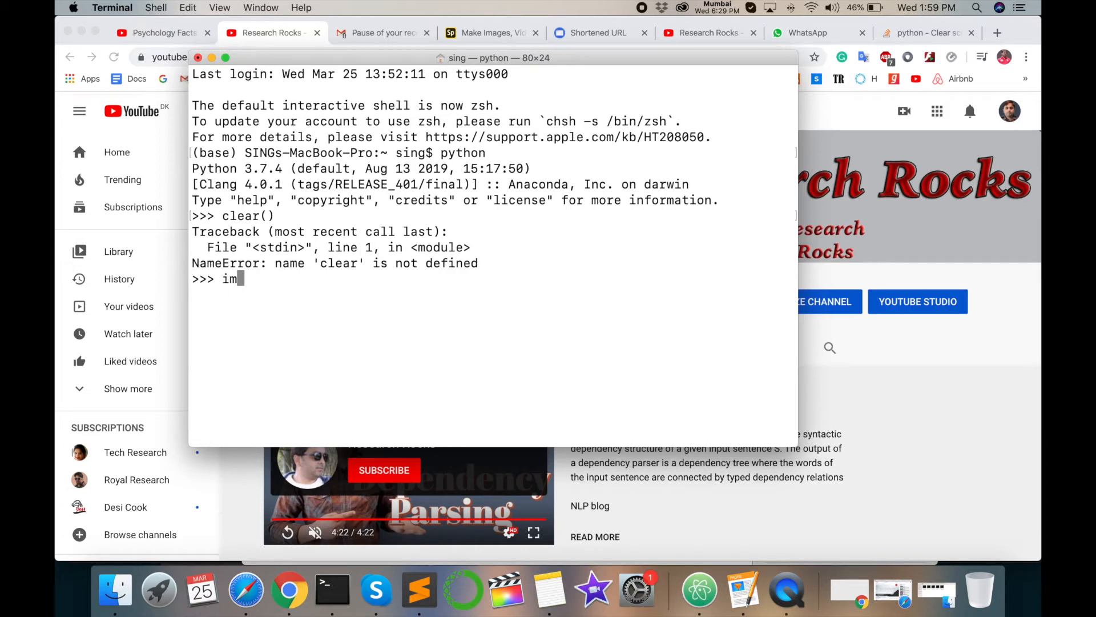
type("prt")
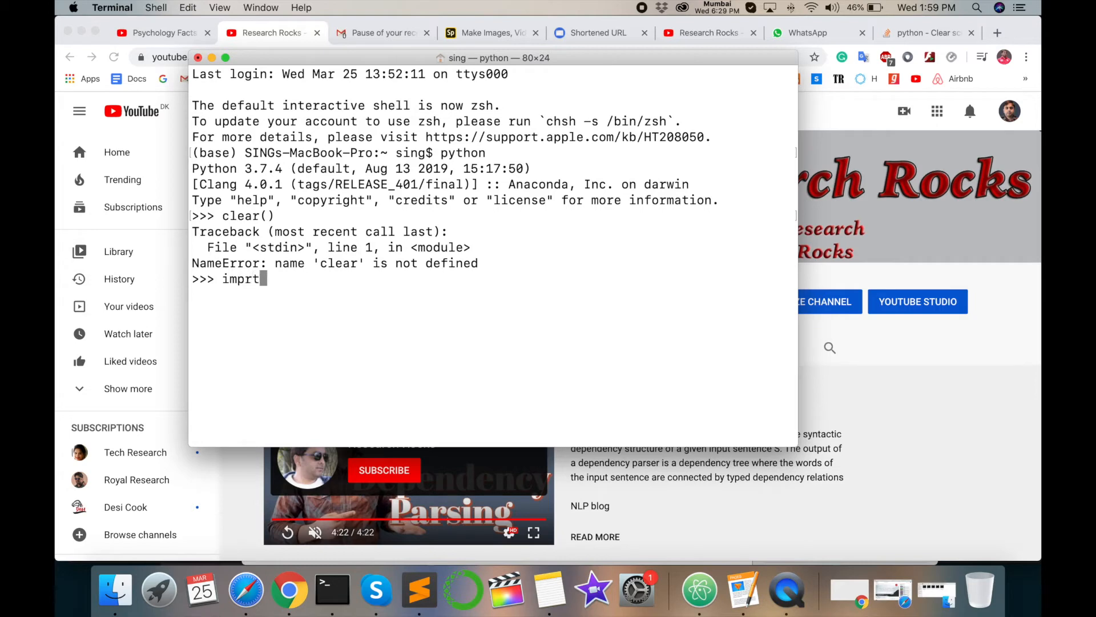
type("oa")
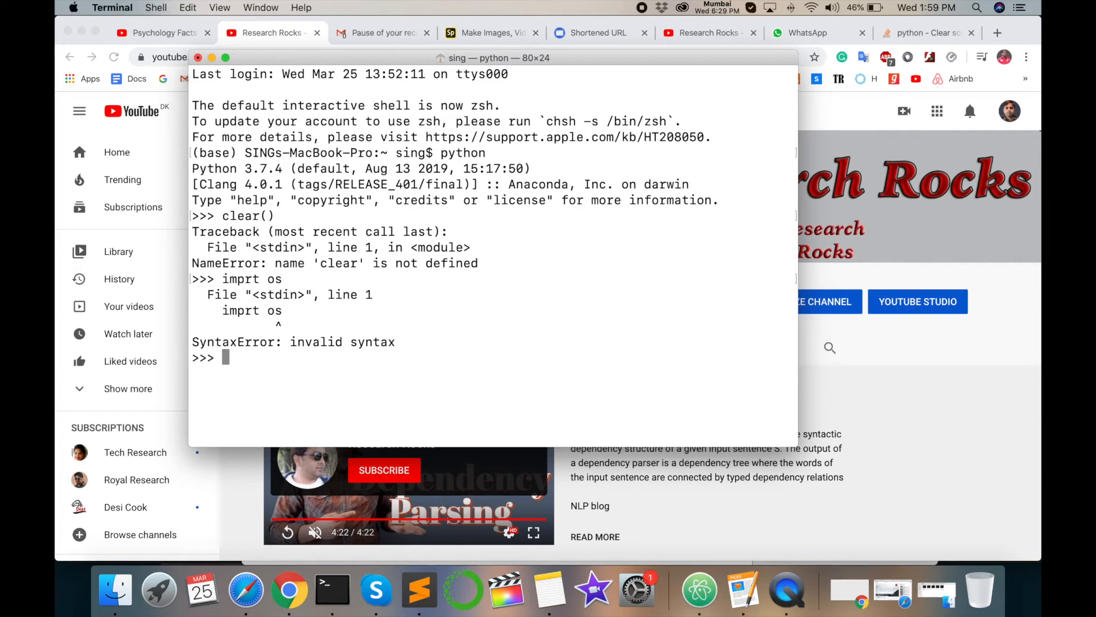
type("impo")
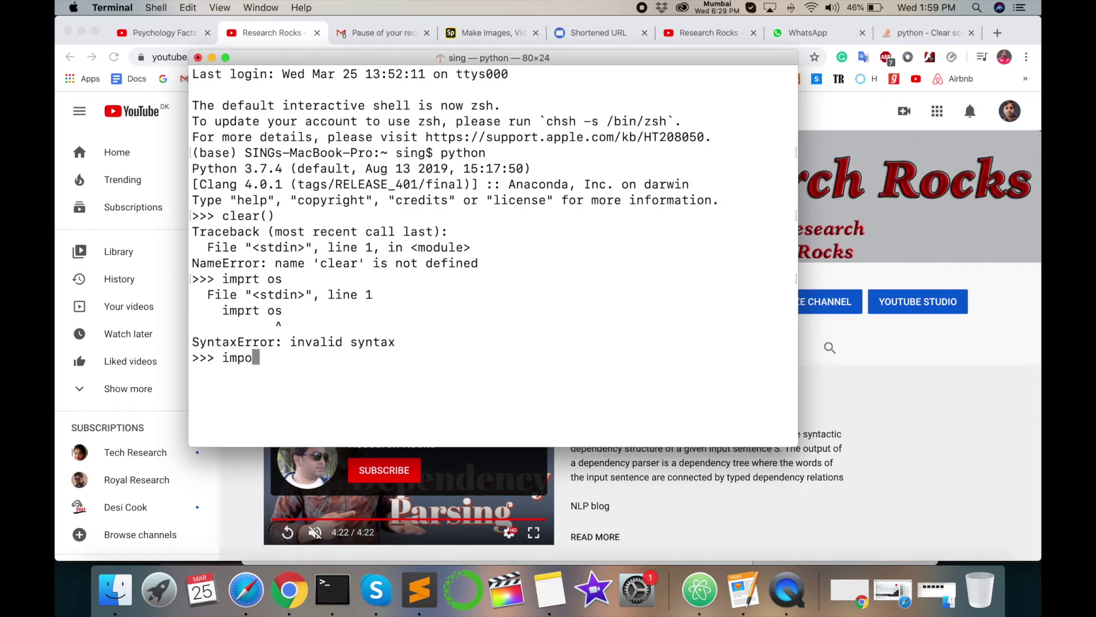
type("rt os")
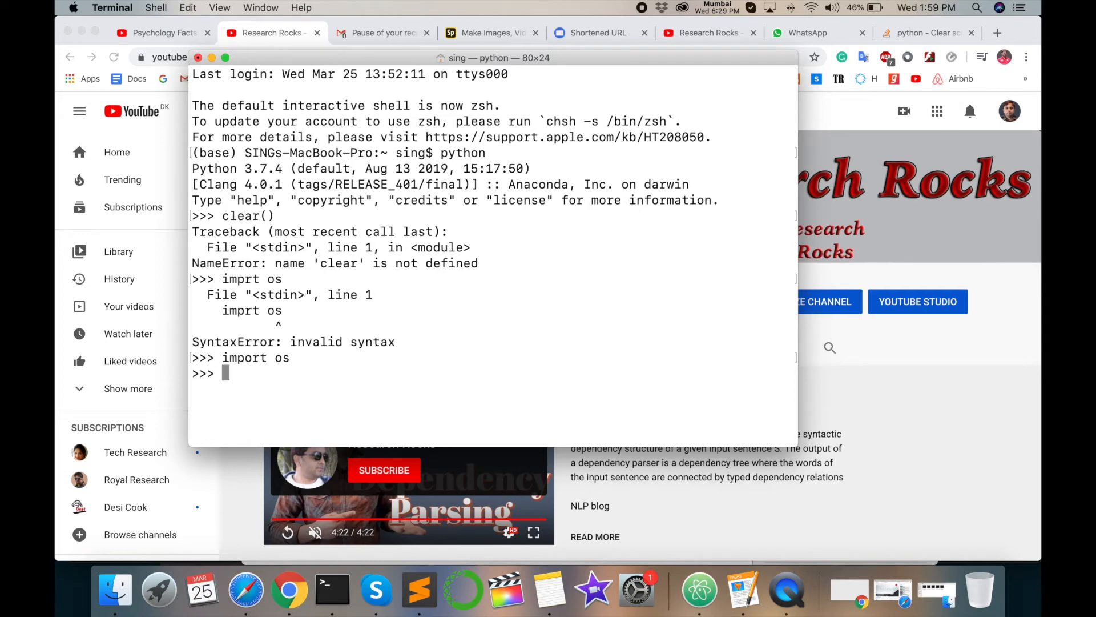
Enter clear = lambda: os.system('clear') so clear() wipes the terminal screen.
type("clear =")
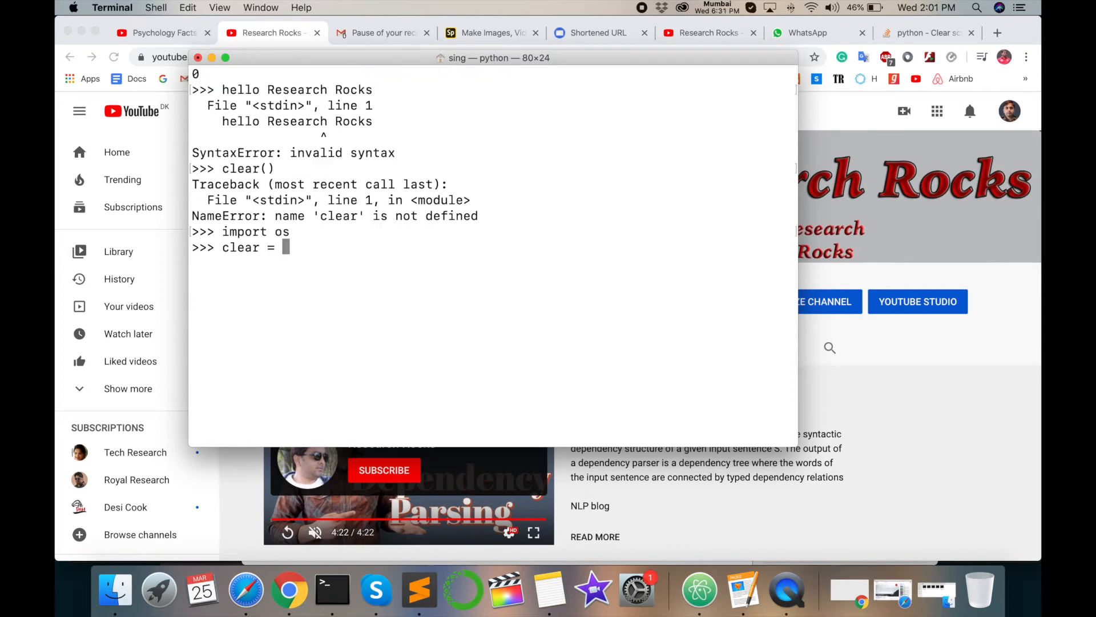
type("lam")
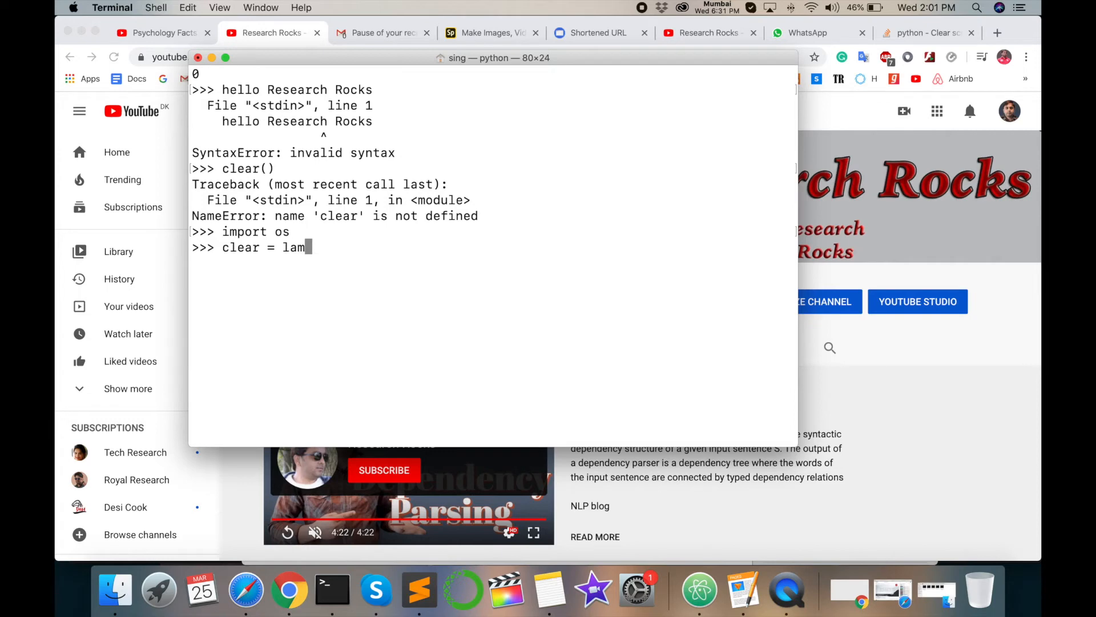
type("bda")
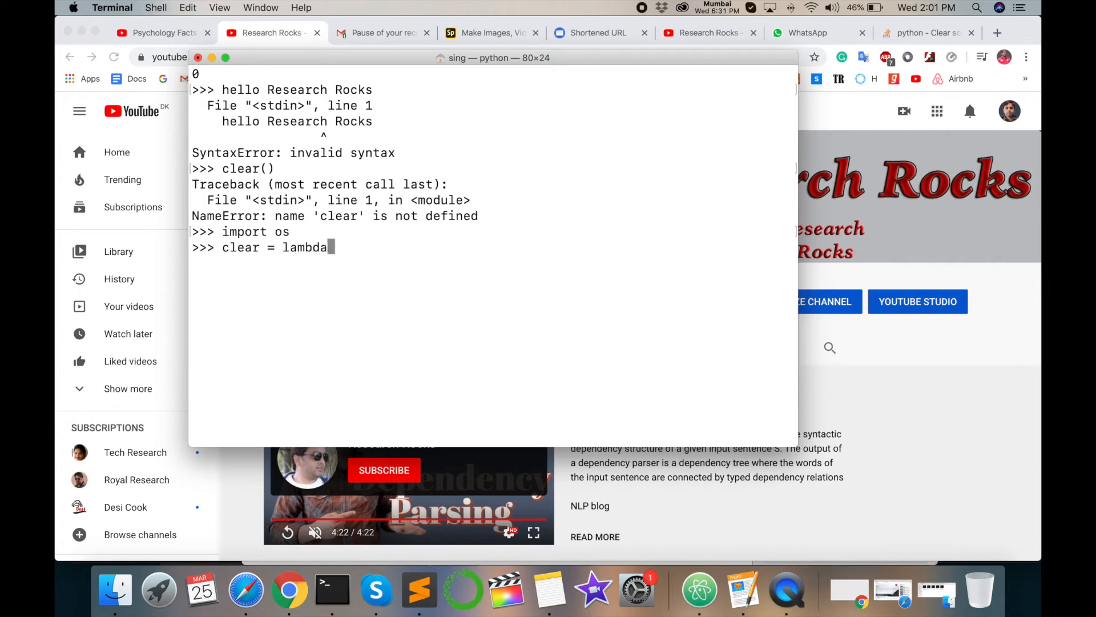
type("\"")
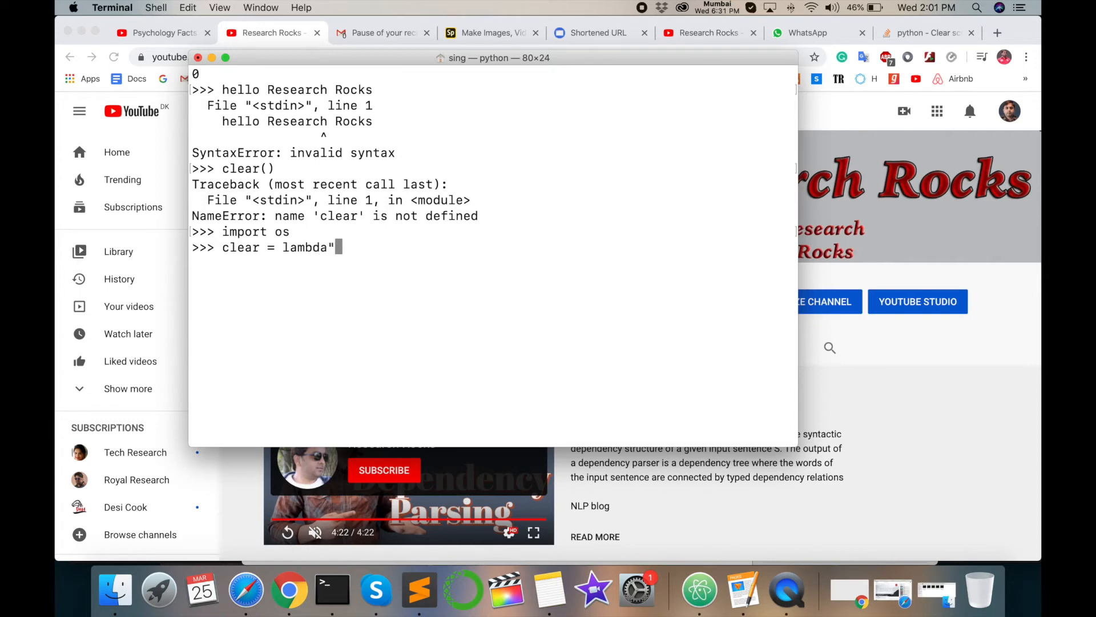
type(":")
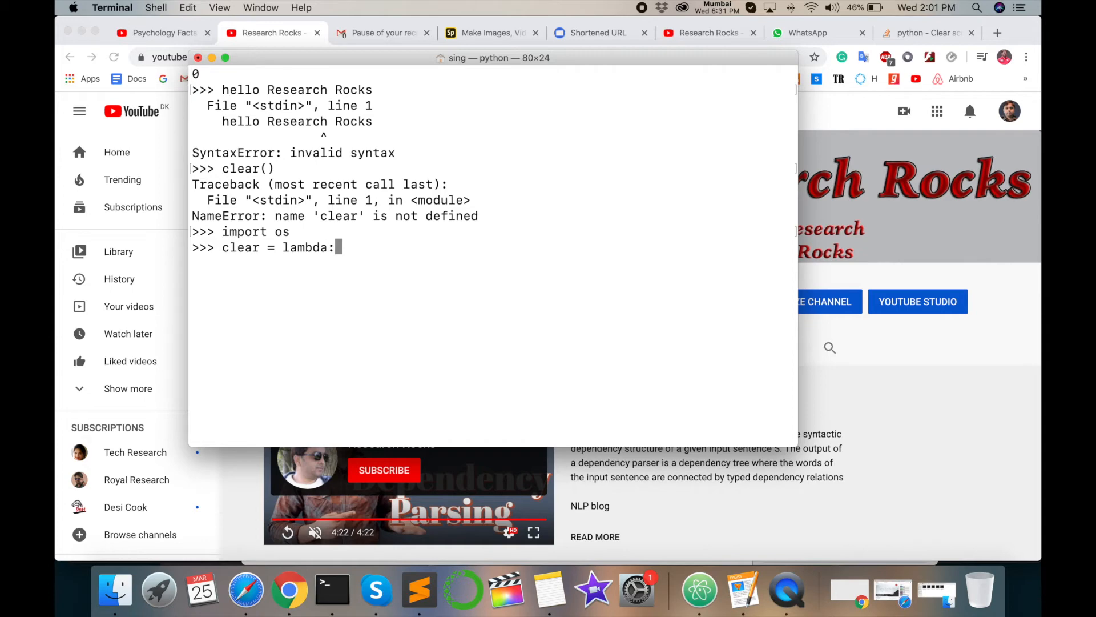
type("os")
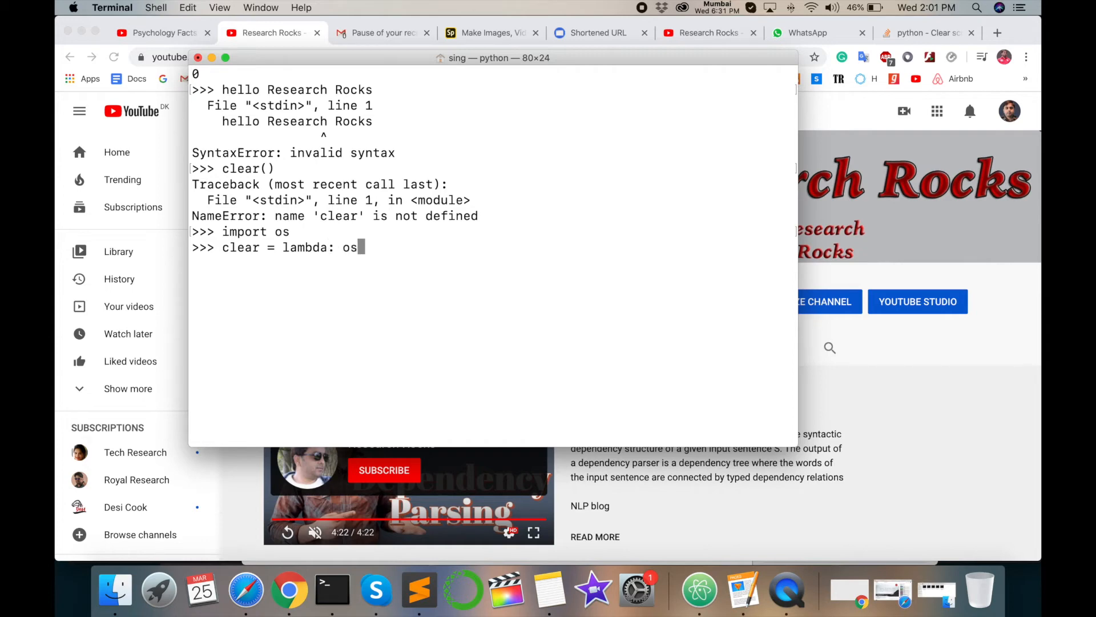
type(".syste")
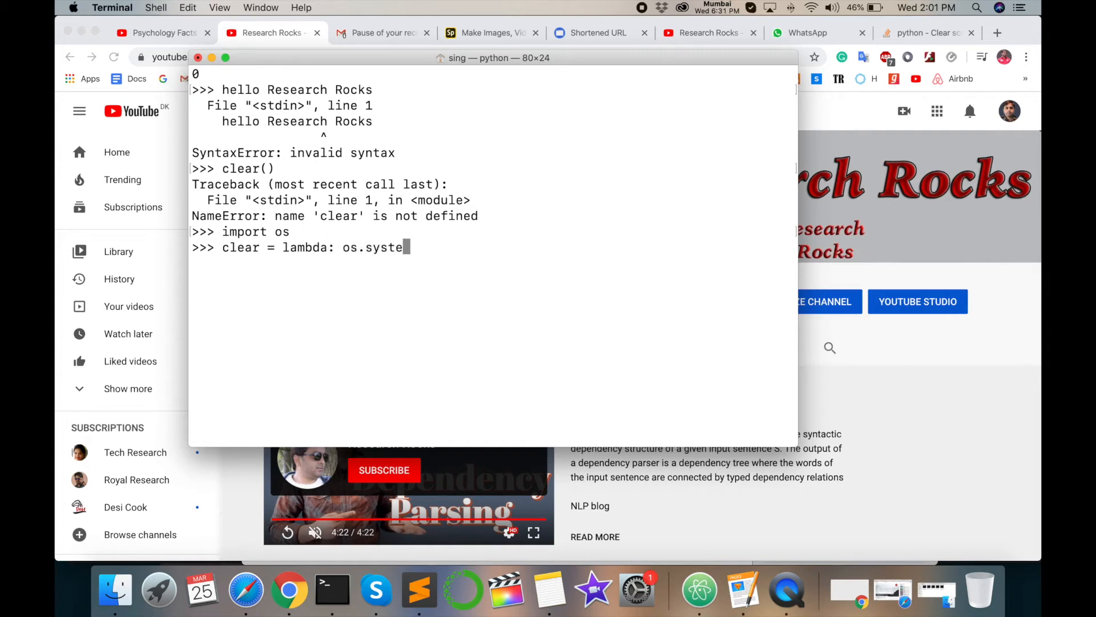
type("m(")
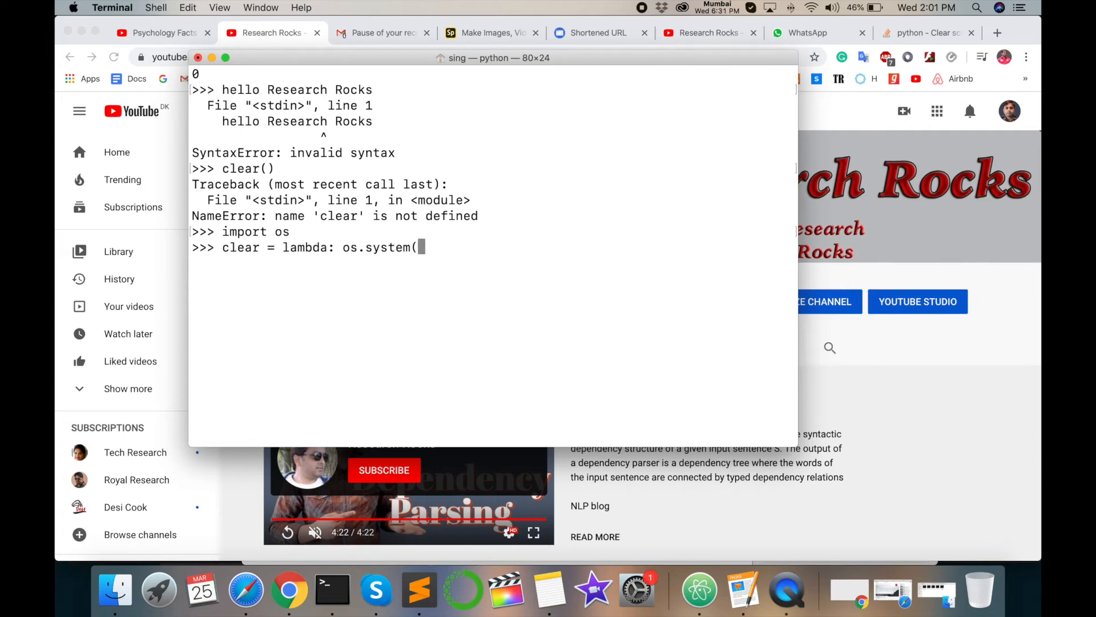
type(")")
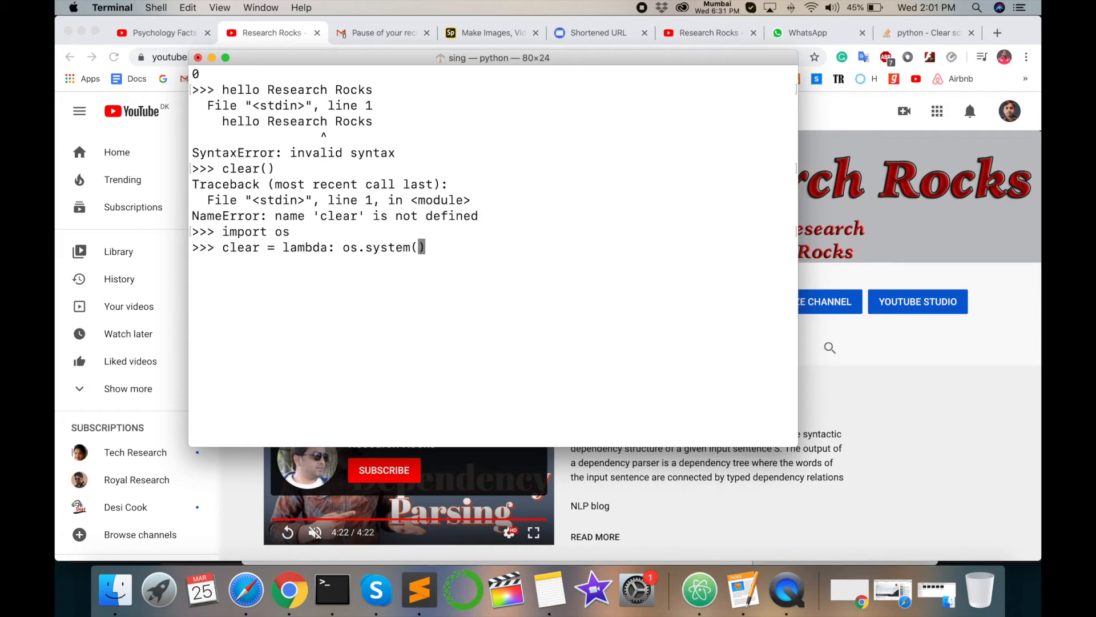
type("'")
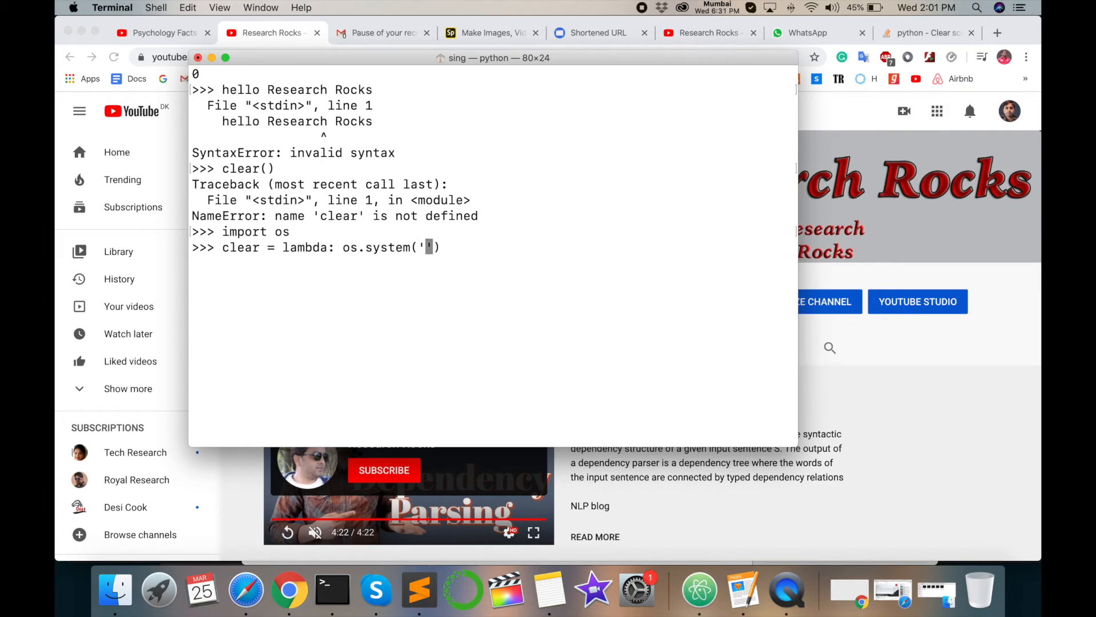
type("clear")
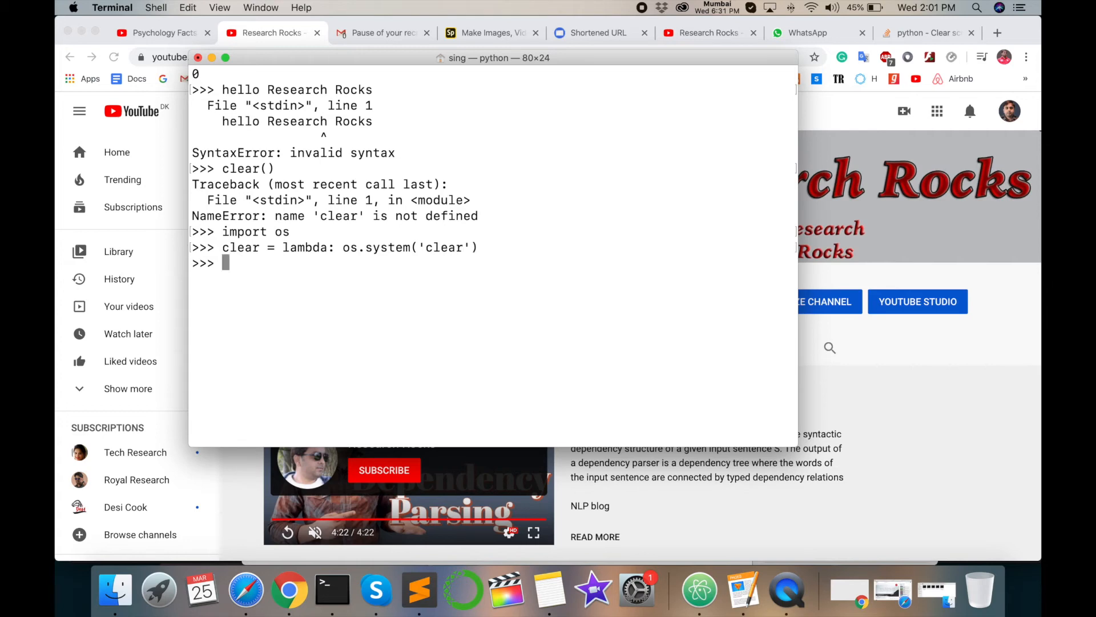
type("cl")
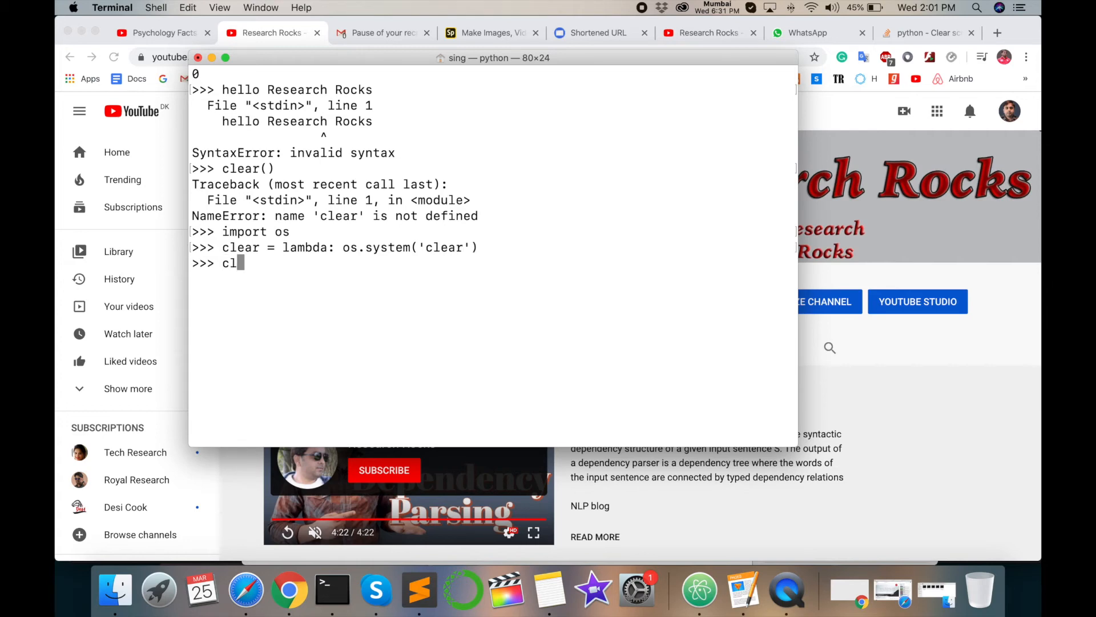
Call clear() to wipe the screen, then run it again after a stray 'Research' input.
type("ear")
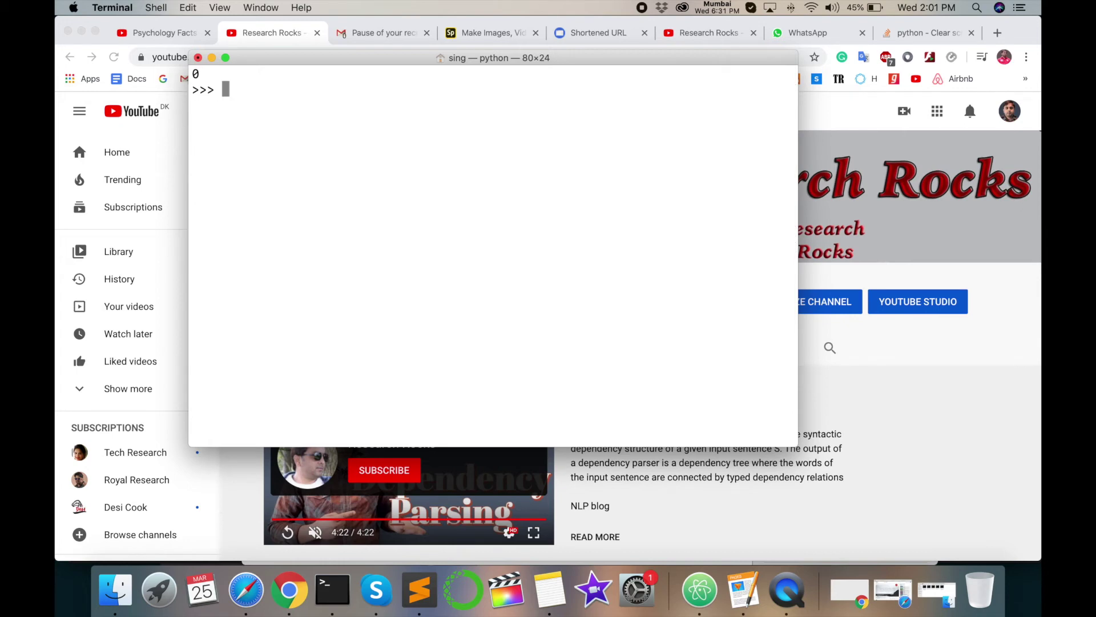
type("Research Rocks")
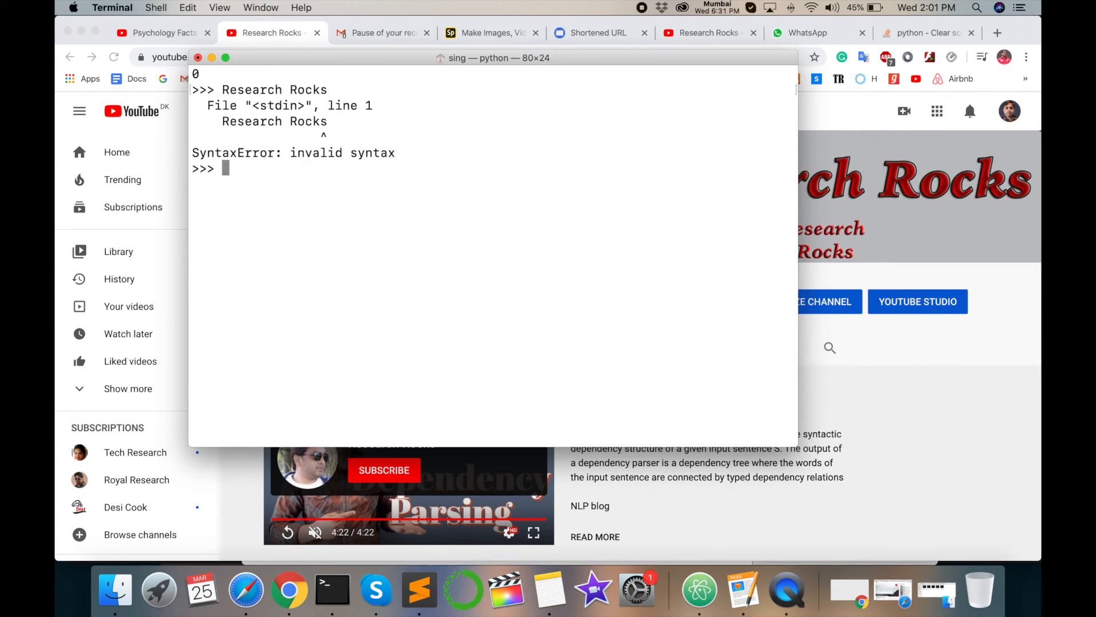
type("cl")
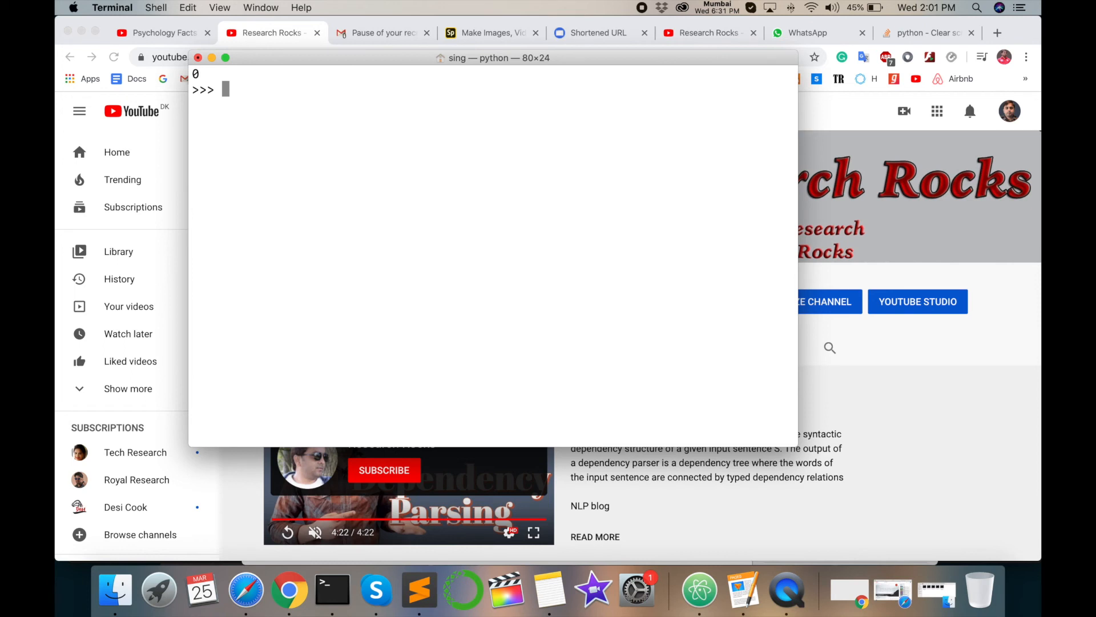
mouse_move(376, 192)
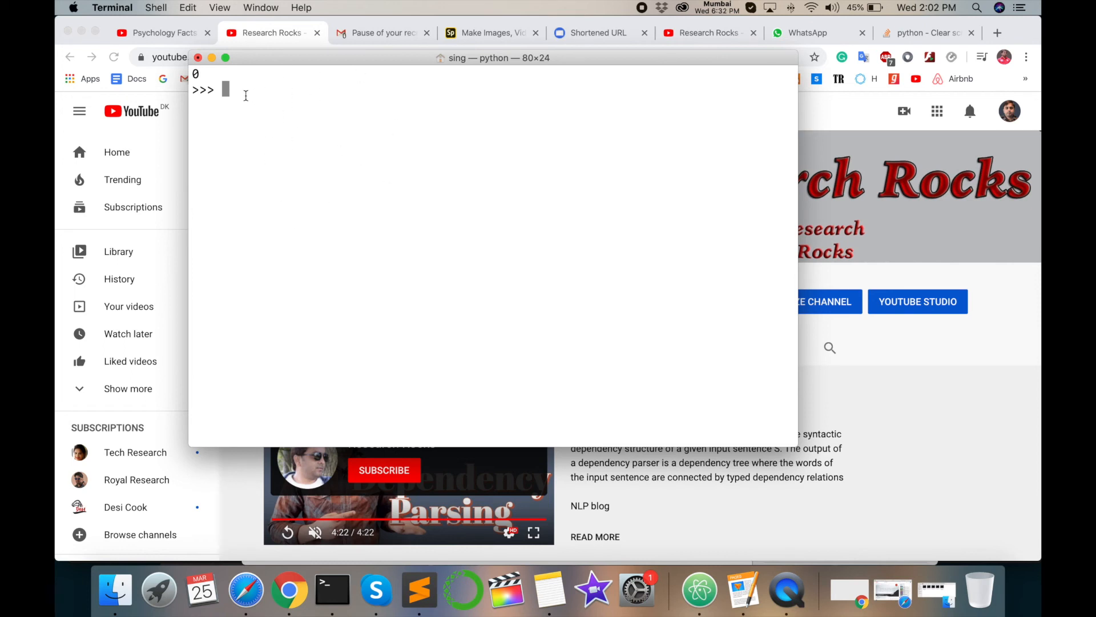
mouse_move(345, 185)
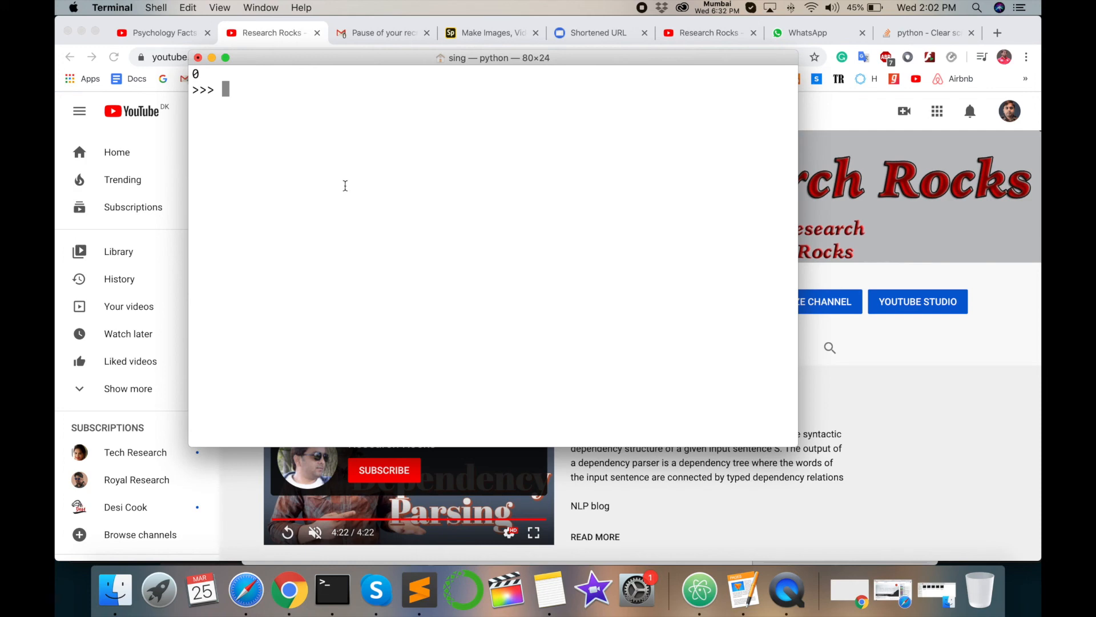
mouse_move(370, 304)
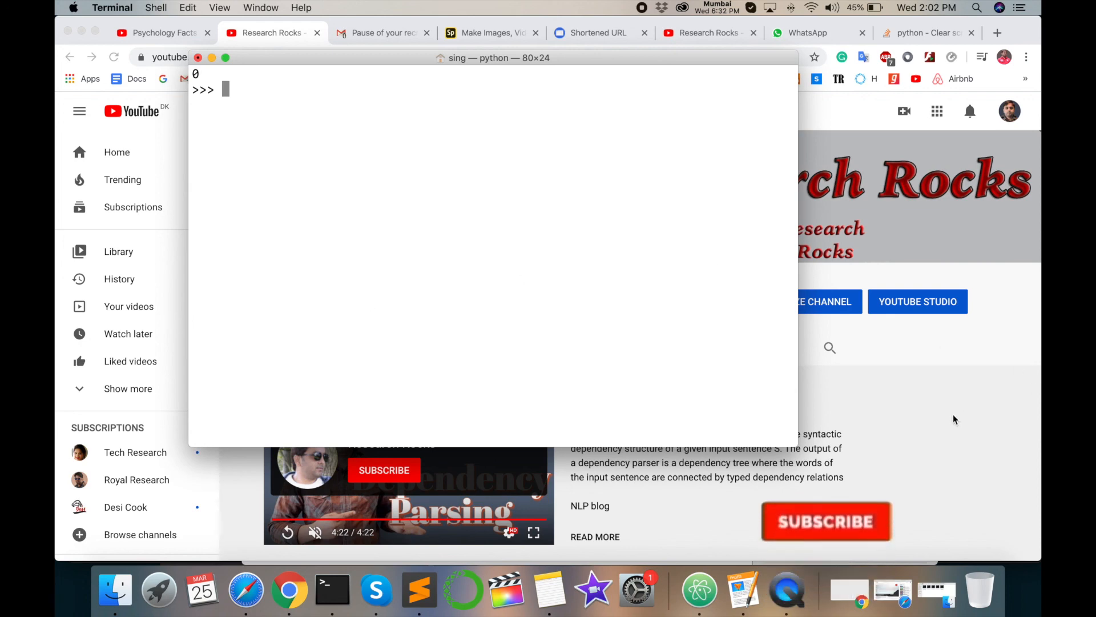
left_click(827, 520)
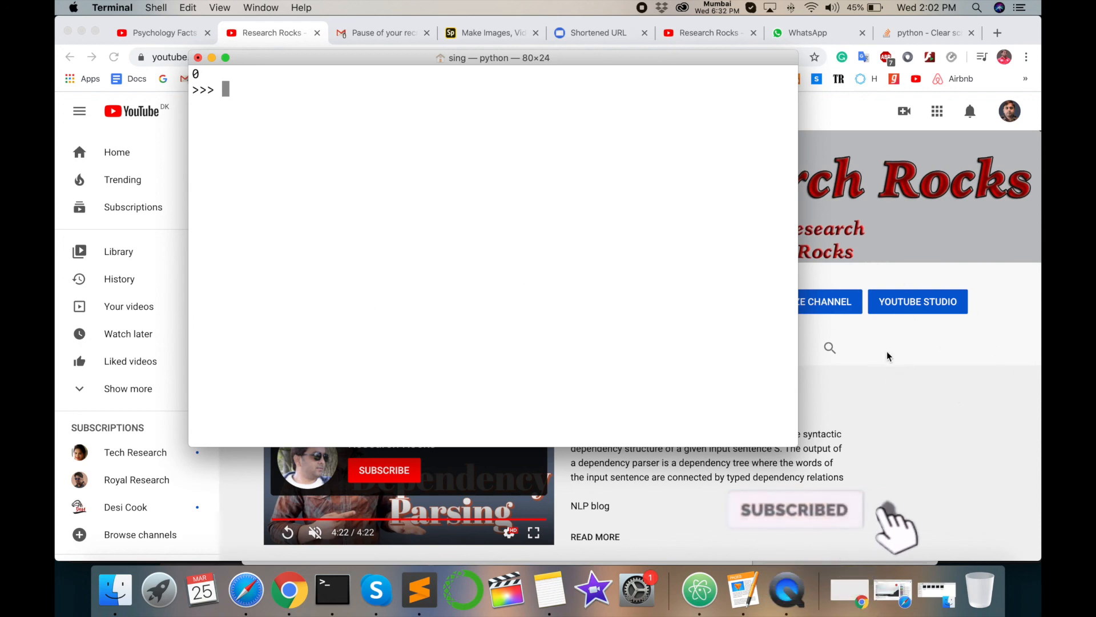